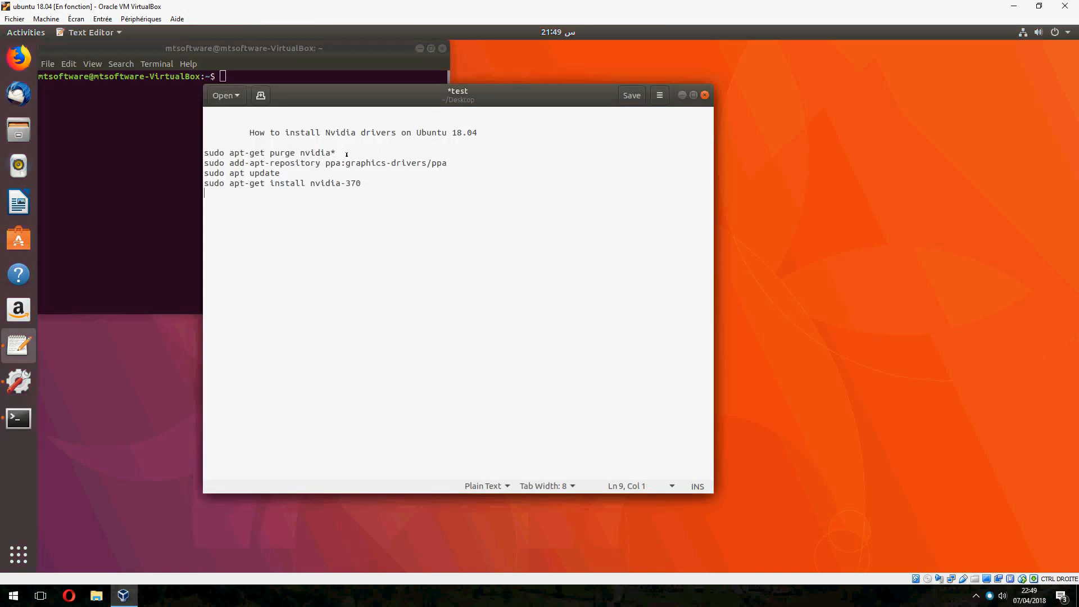
- Select the 'sudo add-apt-repository ppa:graphics-drivers/ppa' line in the gedit notes
triple_click(268, 153)
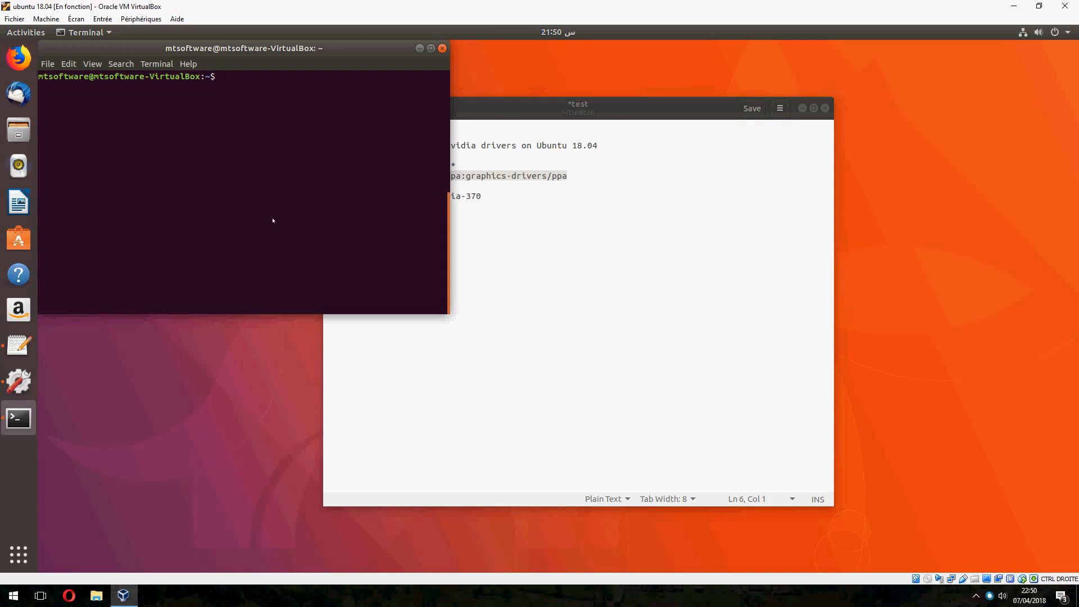
- Run 'sudo add-apt-repository ppa:graphics-drivers/ppa' and confirm adding the PPA
type("sudo add-apt-repository ppa:graphics-drivers/ppa")
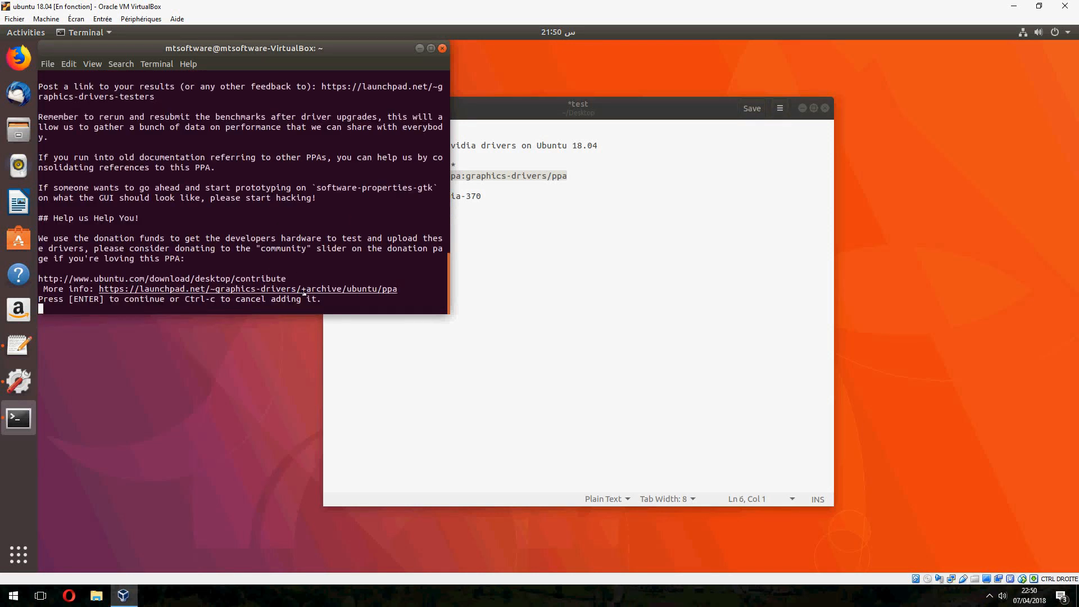
key("Return")
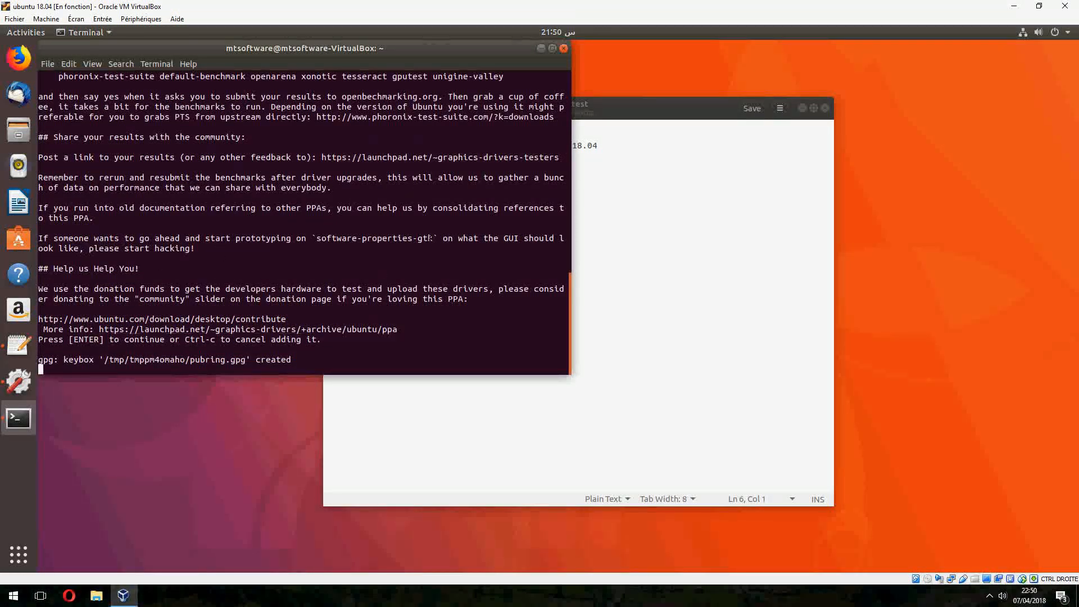
key("Return")
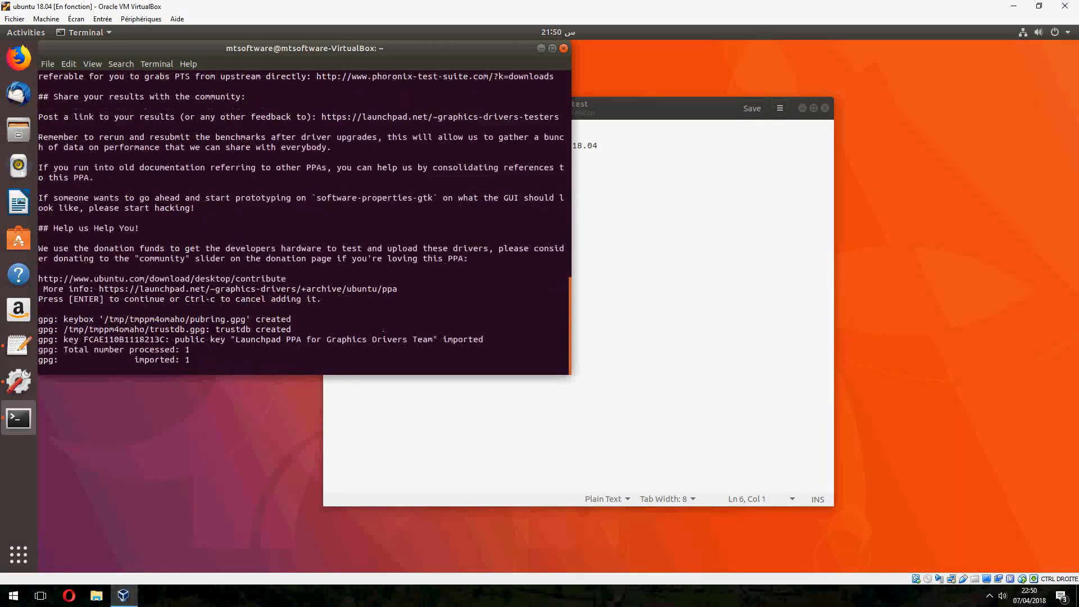
key("Return")
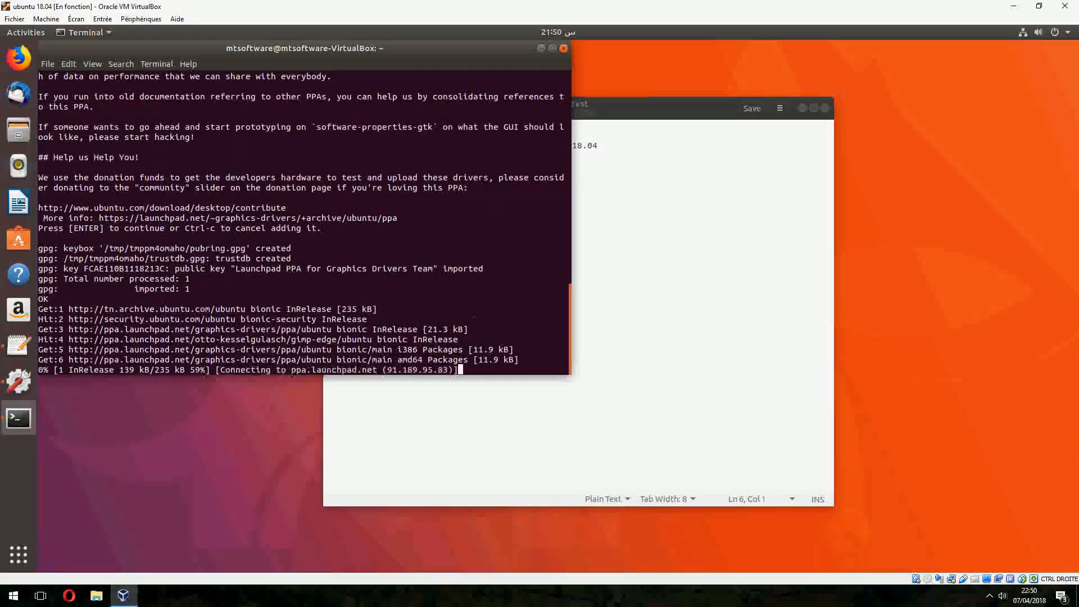
- Click in the terminal while the package lists refresh before installing nvidia-driver-390
left_click(578, 108)
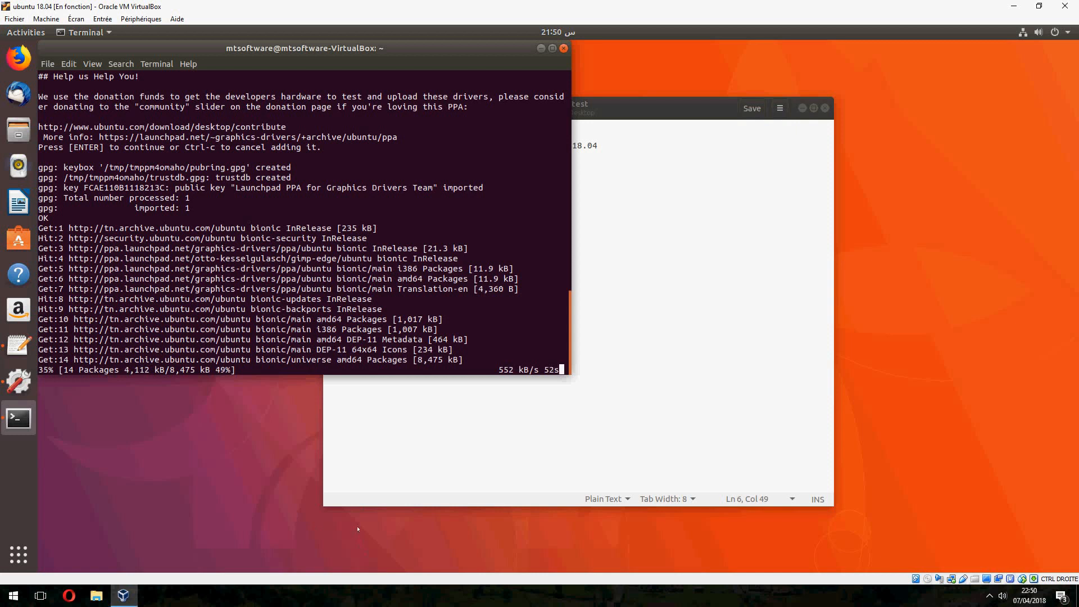
mouse_move(325, 601)
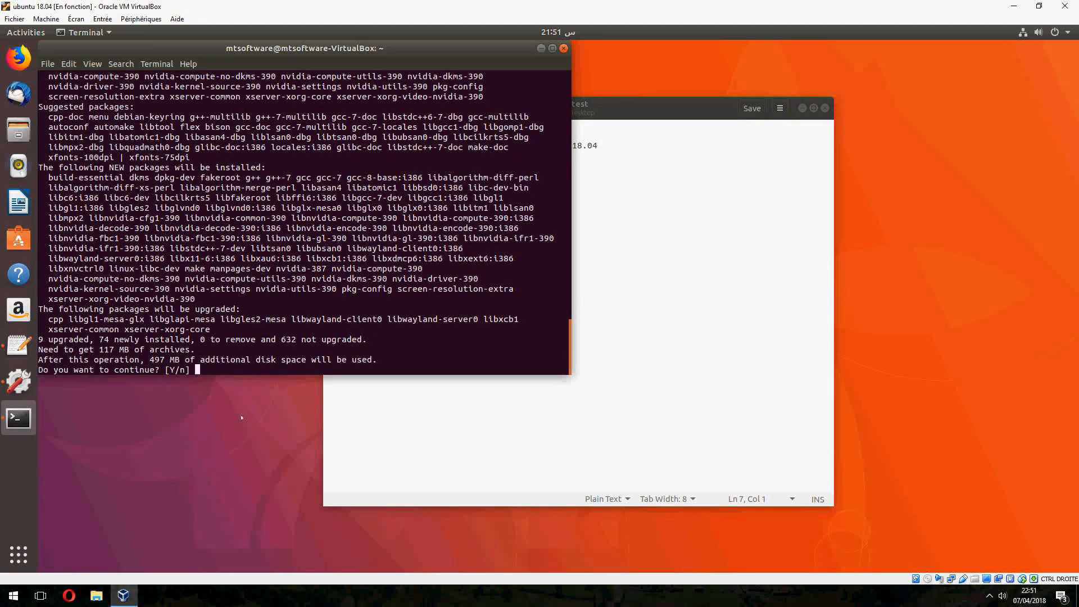
- Answer 'y' to start downloading the NVIDIA 390 driver packages
type("y")
left_click(578, 185)
type("sudo apt-get install nvidia-387")
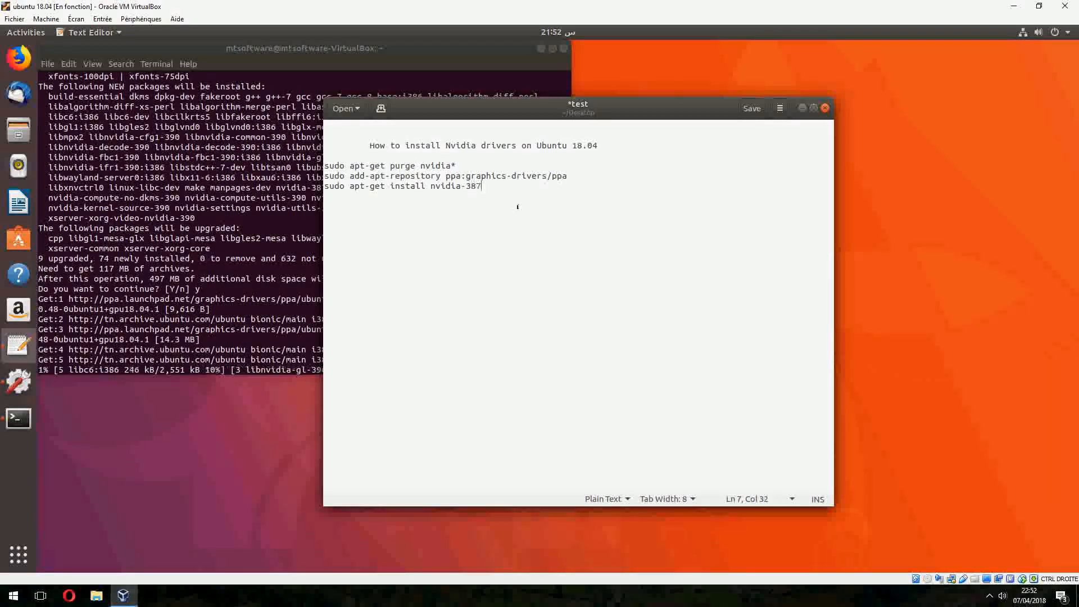
left_click(751, 108)
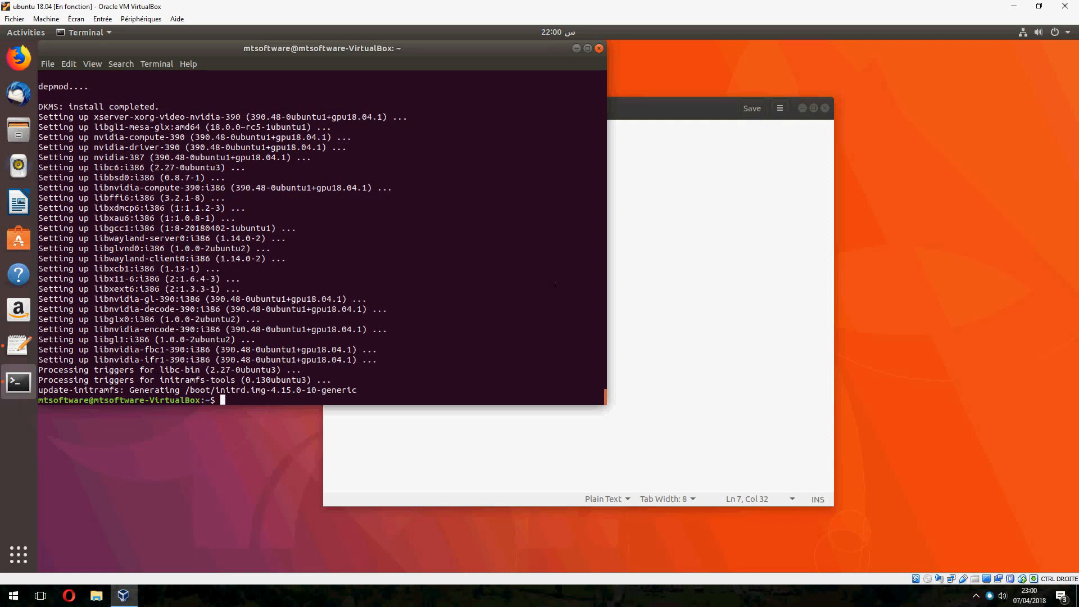
mouse_move(696, 322)
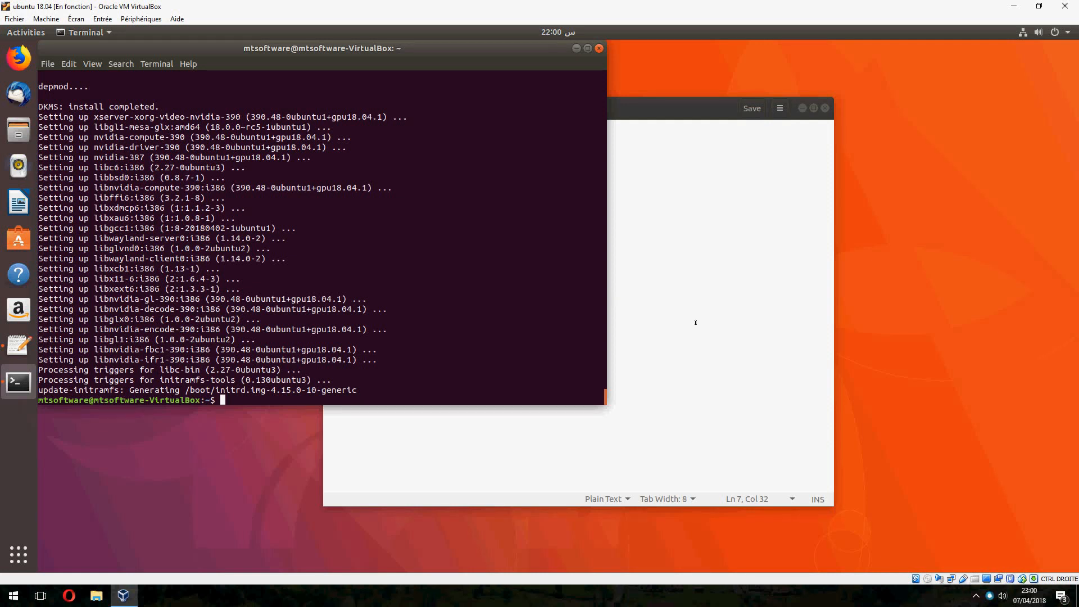